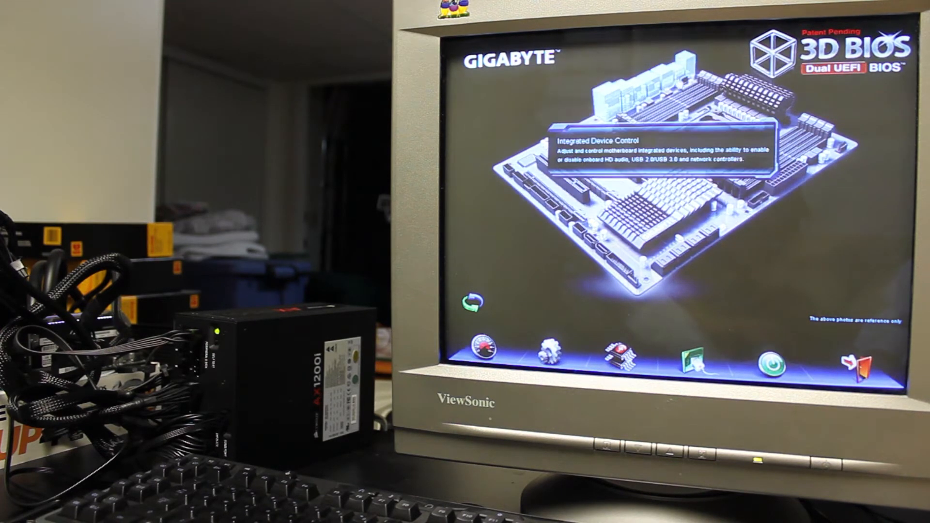
mouse_move(551, 299)
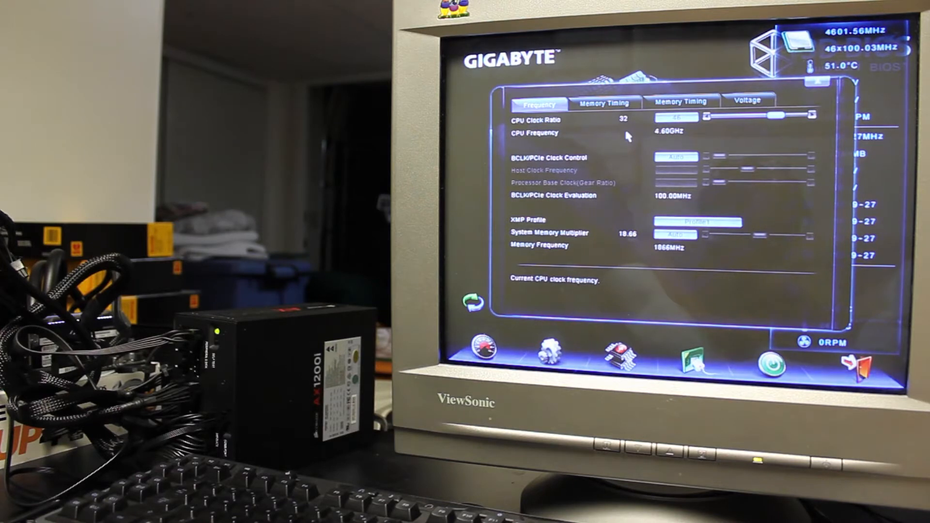
mouse_move(606, 141)
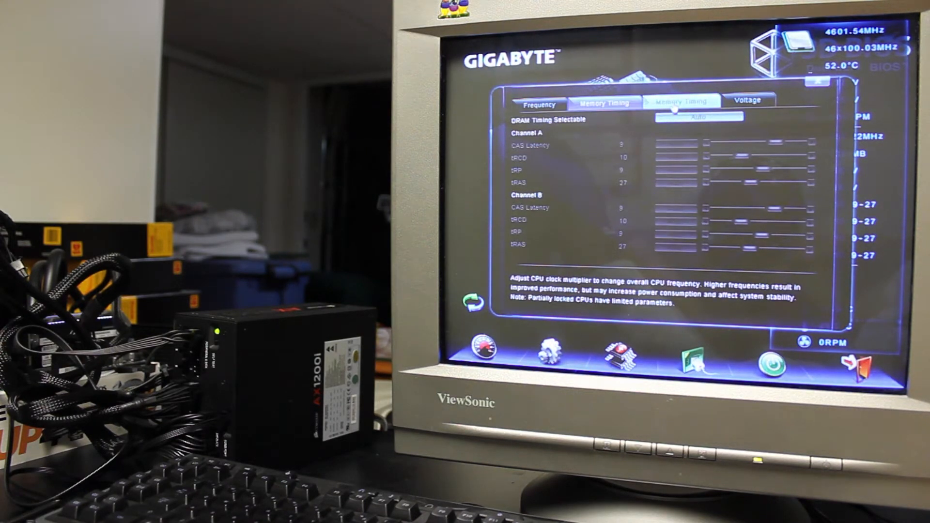
Step: View channel C/D memory timings, the CPU and memory voltages, then return to CPU frequency and the power-phase panel
left_click(681, 101)
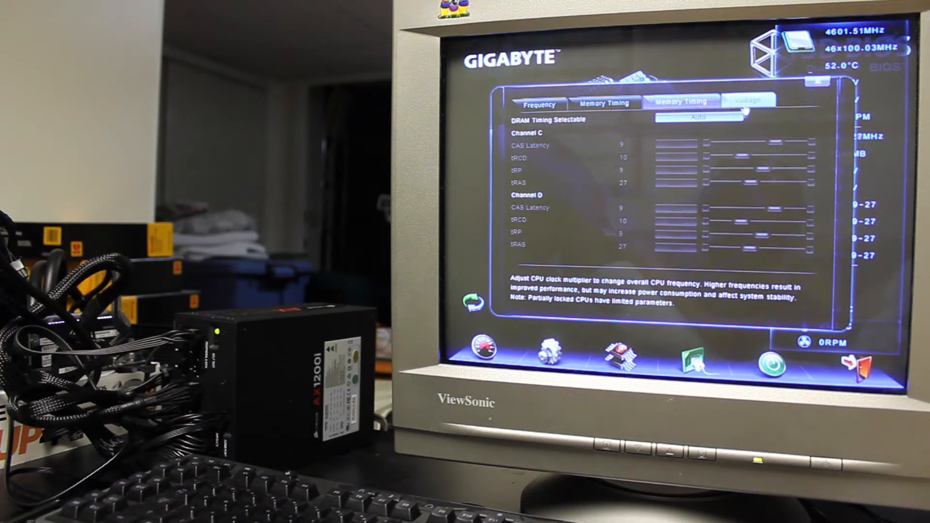
left_click(748, 101)
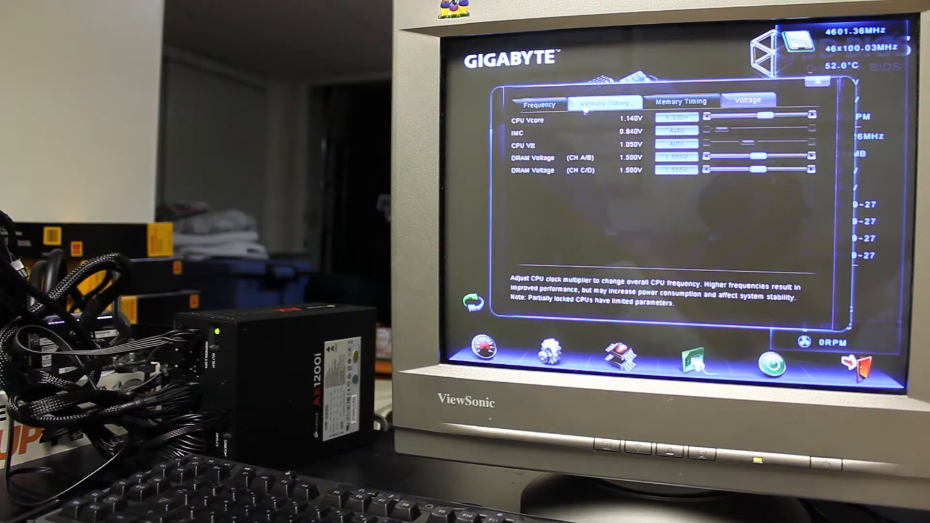
left_click(537, 102)
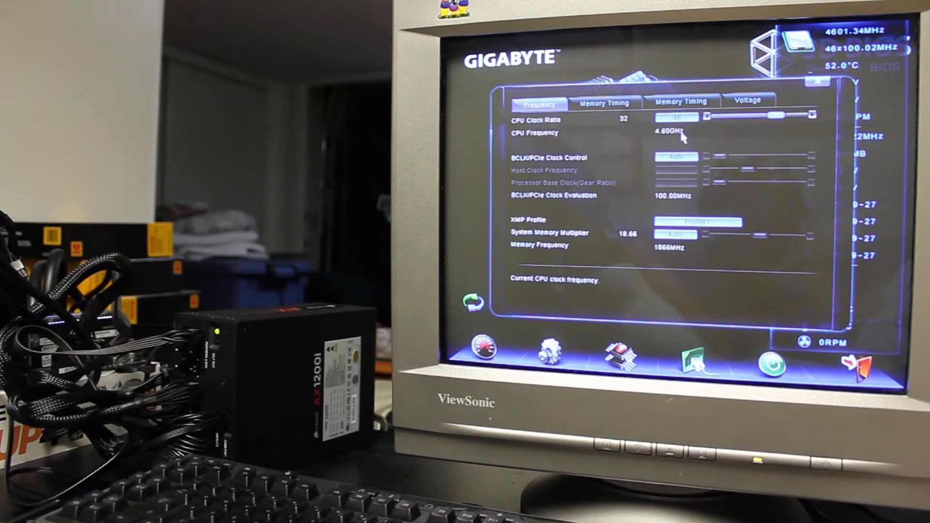
left_click(747, 100)
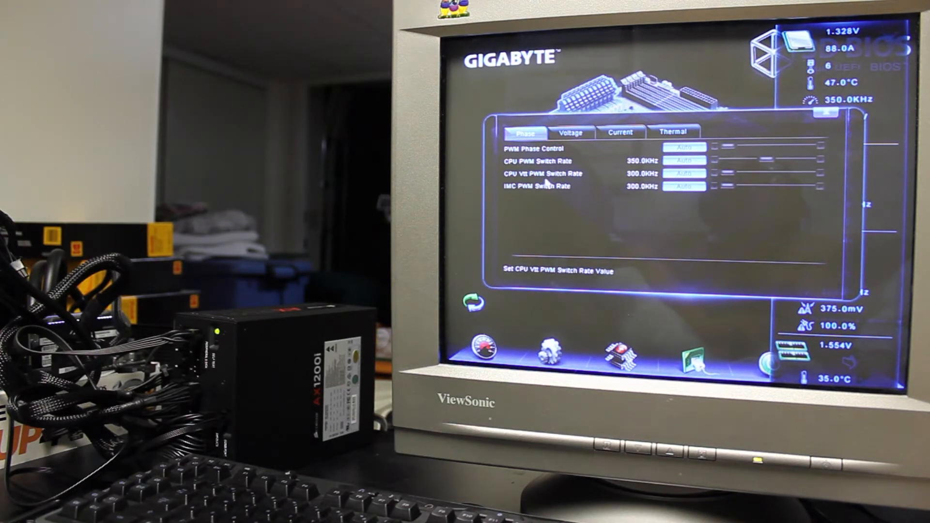
Step: Review loadline voltage with the Vcore Protection note, then current protection and the onboard controller settings
left_click(620, 130)
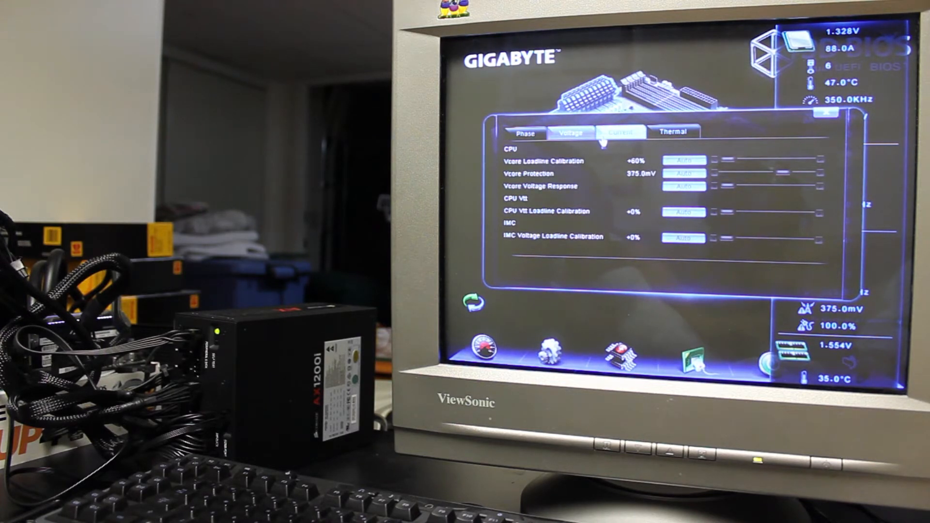
left_click(569, 132)
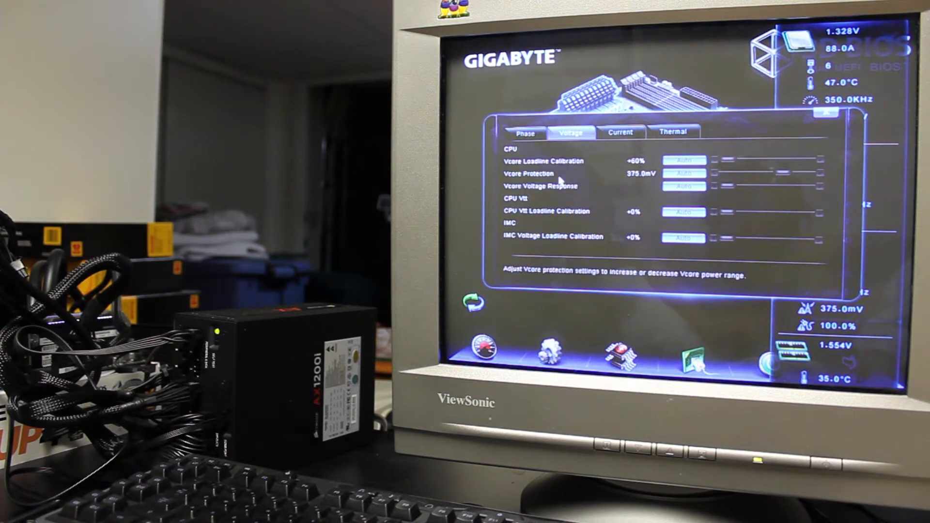
left_click(620, 132)
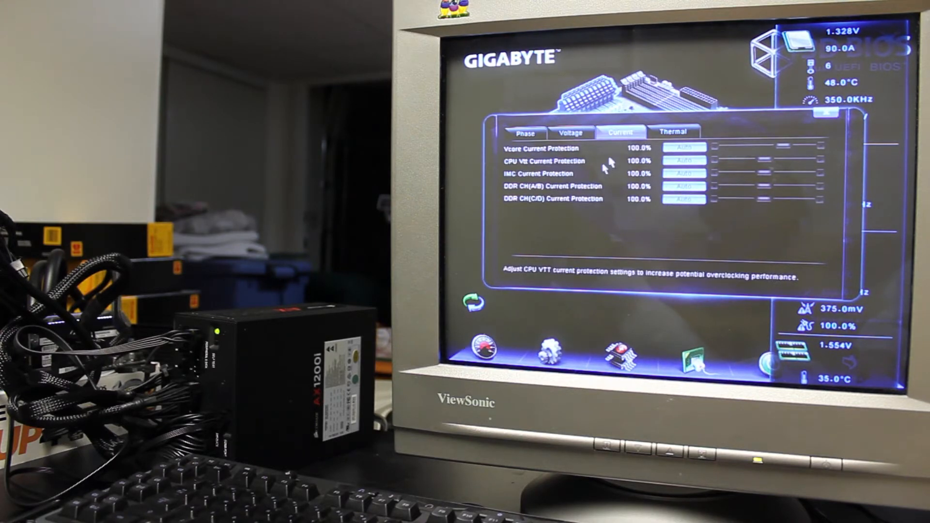
left_click(673, 132)
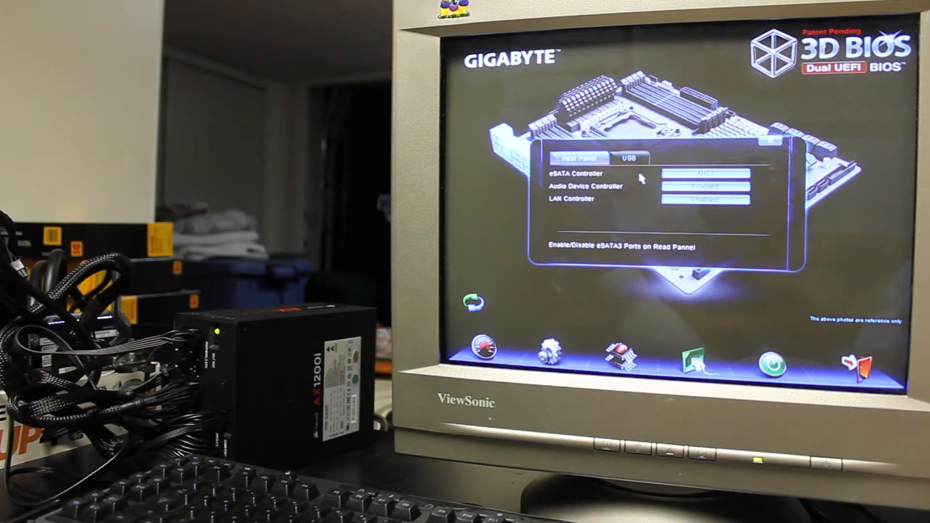
mouse_move(594, 181)
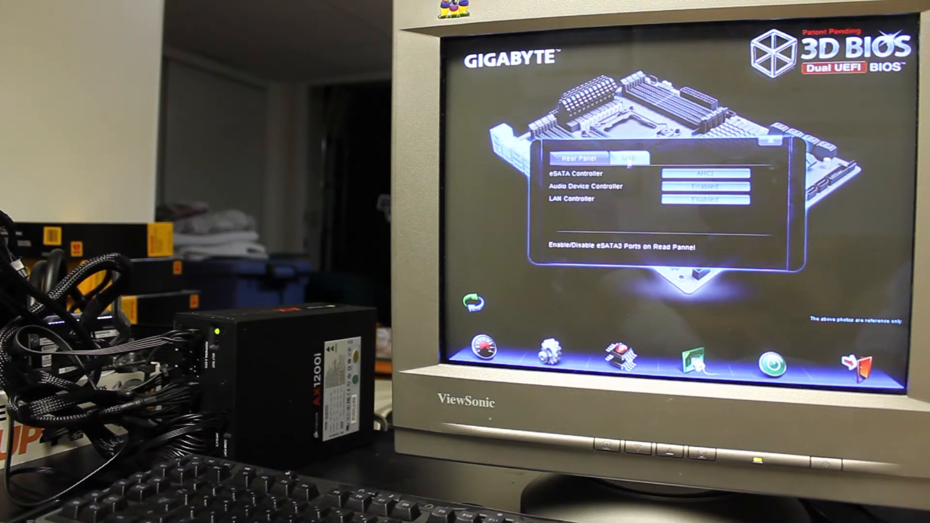
Step: View the USB device settings, then the slot configuration for PCI ROM priority and first display
left_click(629, 158)
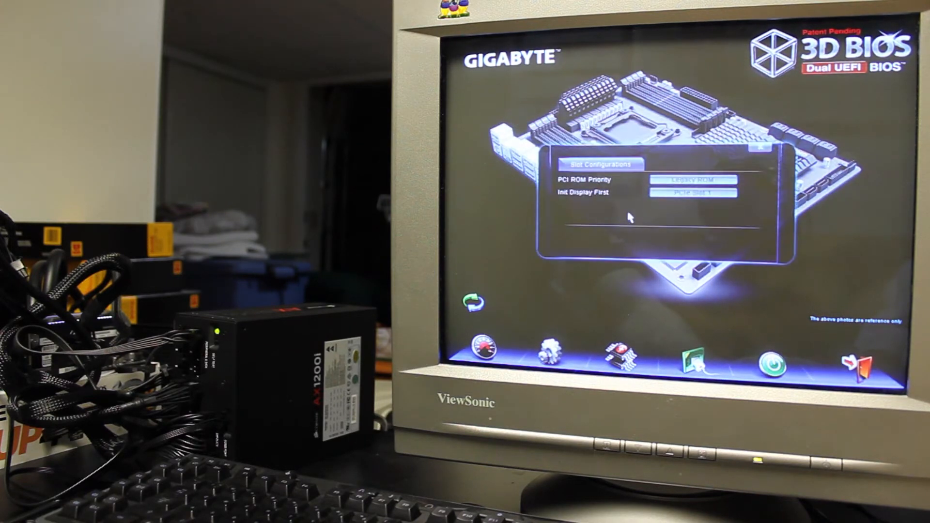
mouse_move(621, 212)
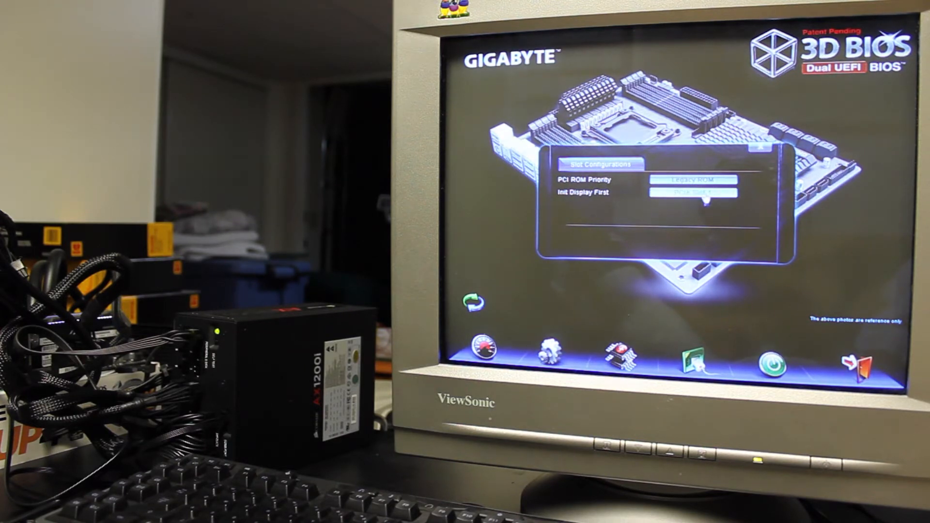
left_click(696, 192)
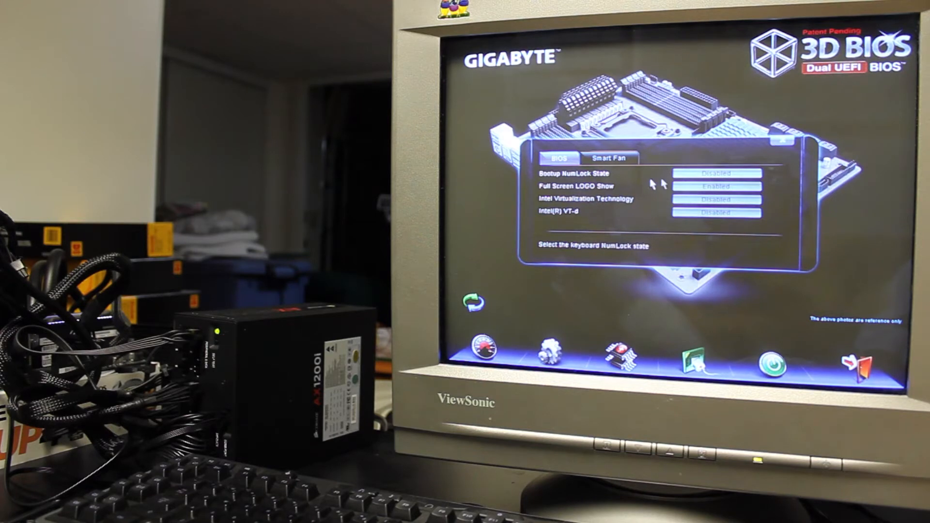
Step: Set Bootup NumLock State to Enabled and switch to the classic M.I.T. overview
left_click(718, 172)
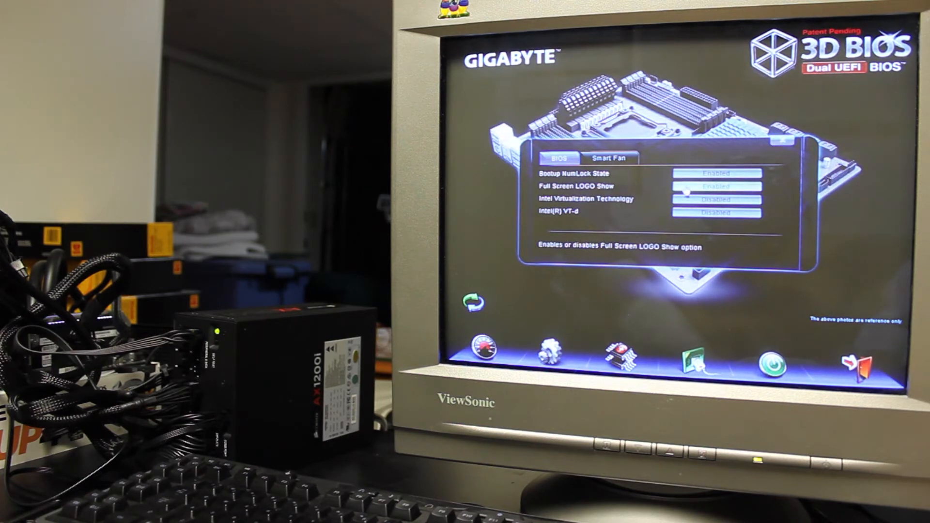
left_click(611, 157)
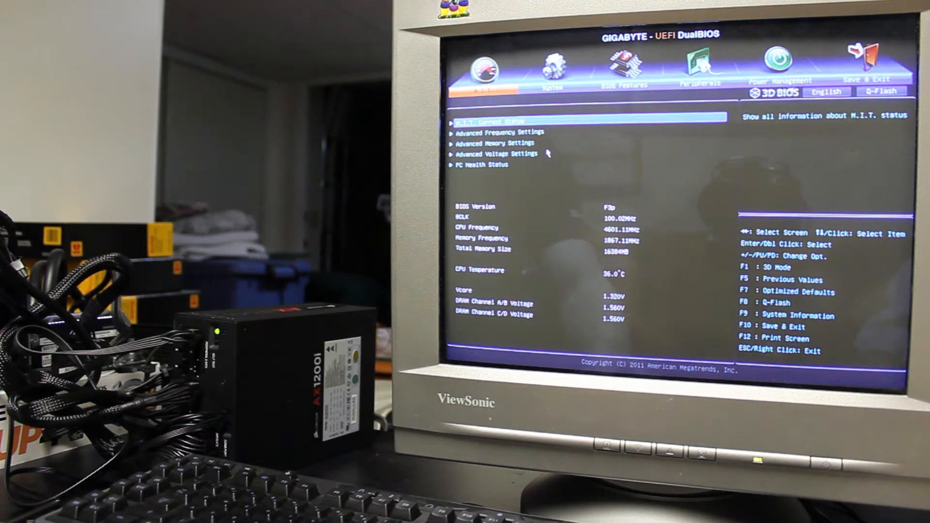
Step: Step through System Date and ATA Port Information on the System page, then go to BIOS Features
left_click(554, 65)
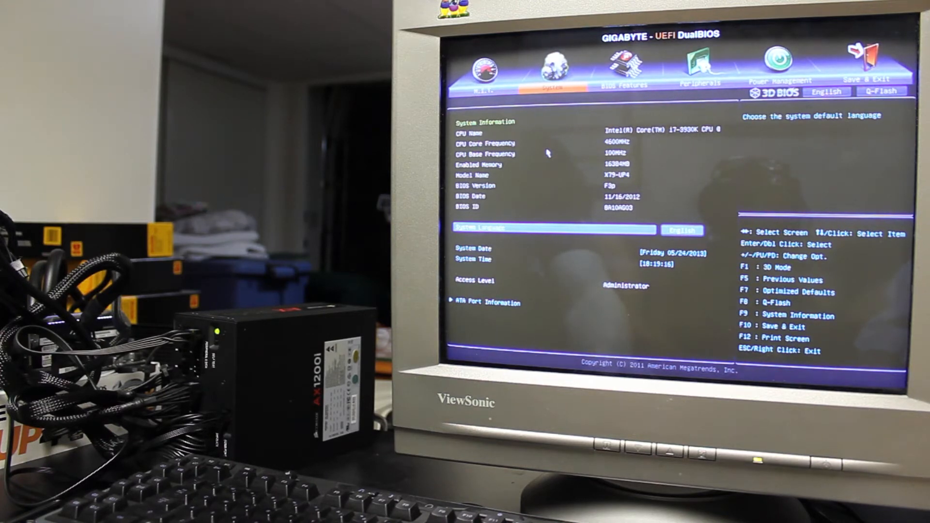
key("Down")
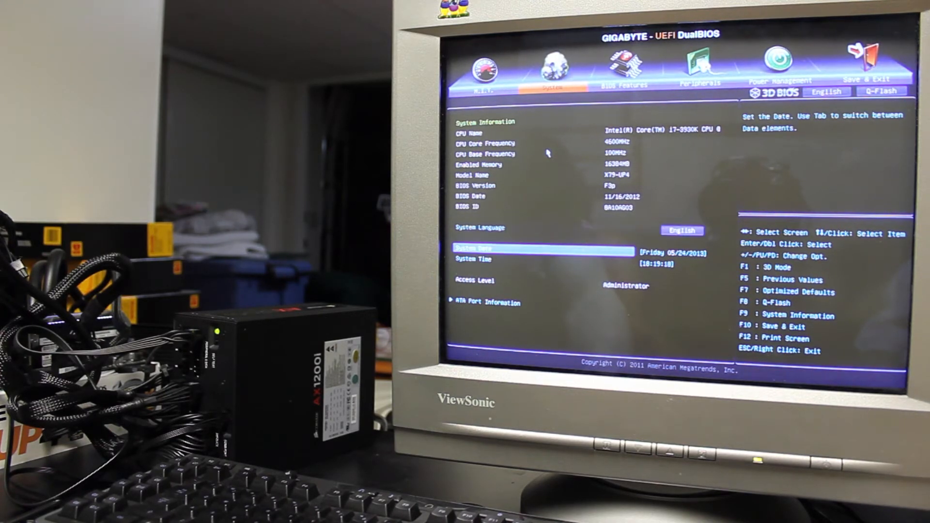
key("Down")
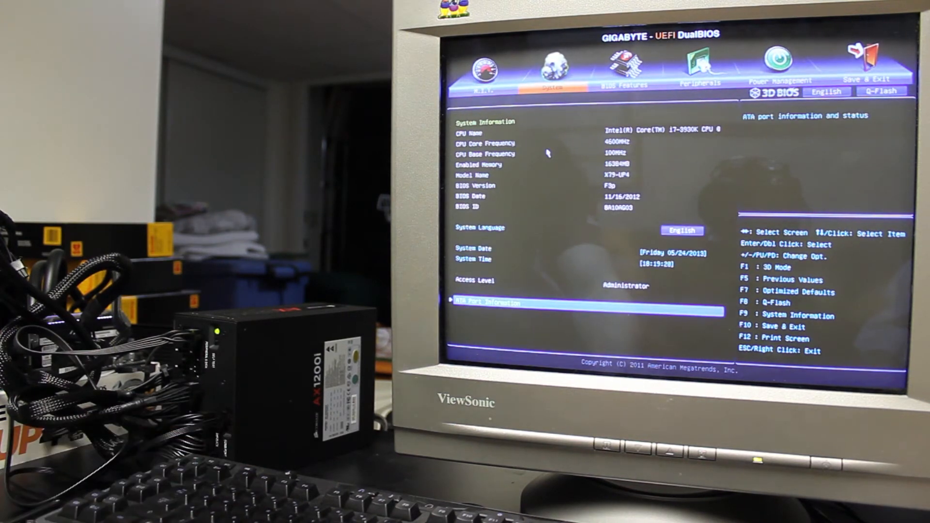
left_click(623, 62)
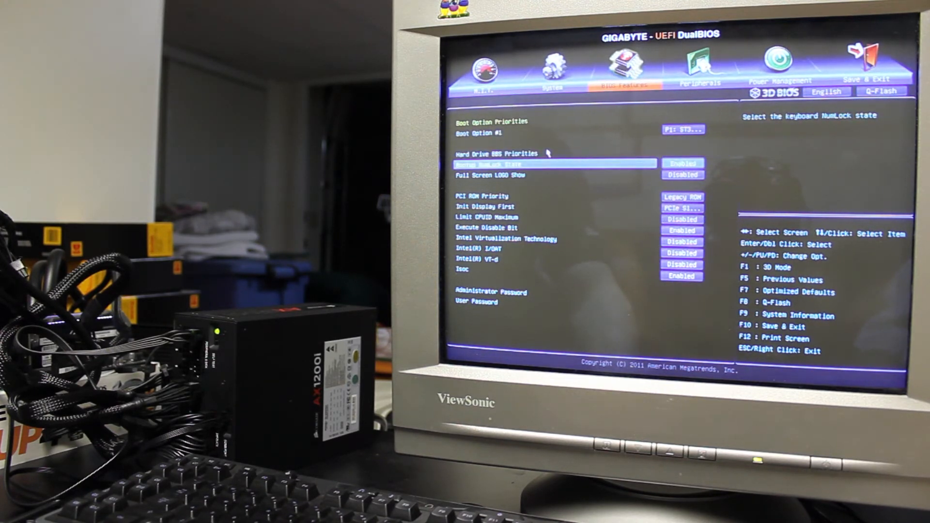
Step: Go to Peripherals and list the Intel SATA modes: Disabled, IDE, AHCI, RAID
left_click(503, 248)
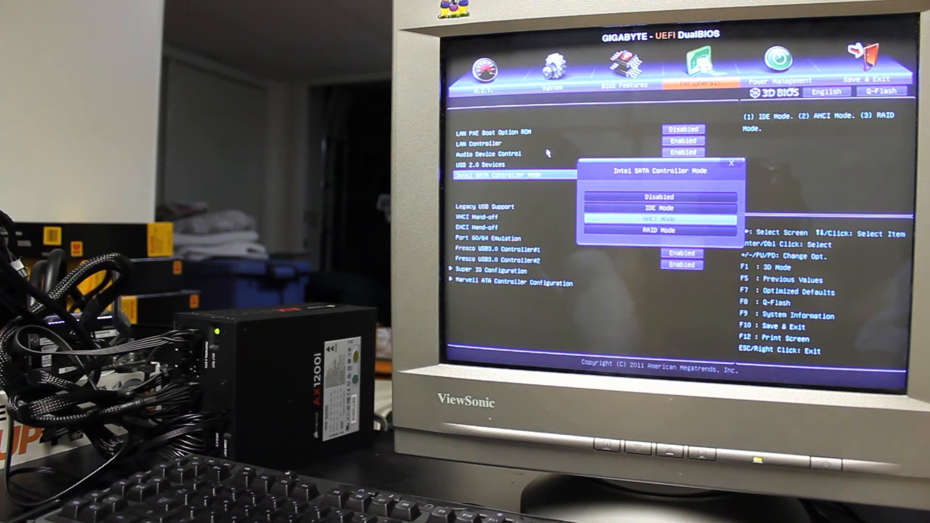
Step: Keep AHCI Mode, step through the XHCI/EHCI hand-off options and enter Marvell ATA Controller Configuration
left_click(657, 220)
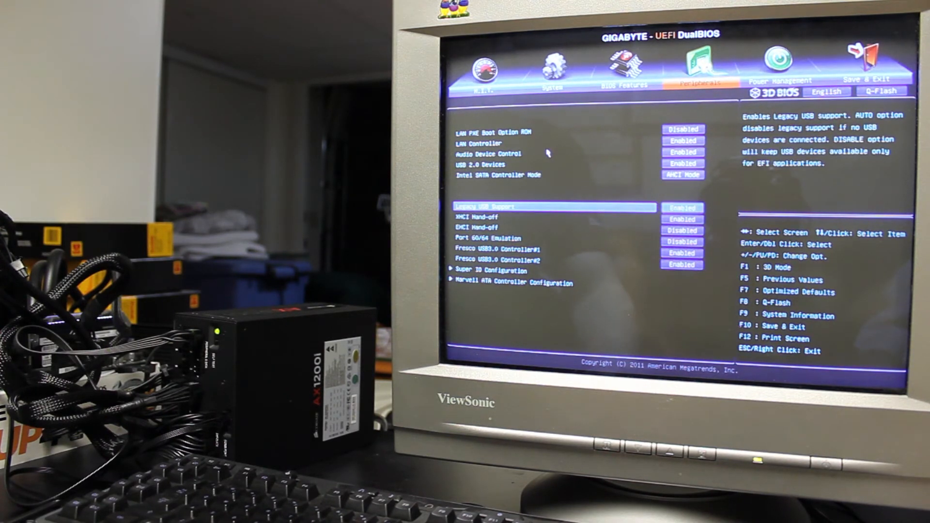
key("Down")
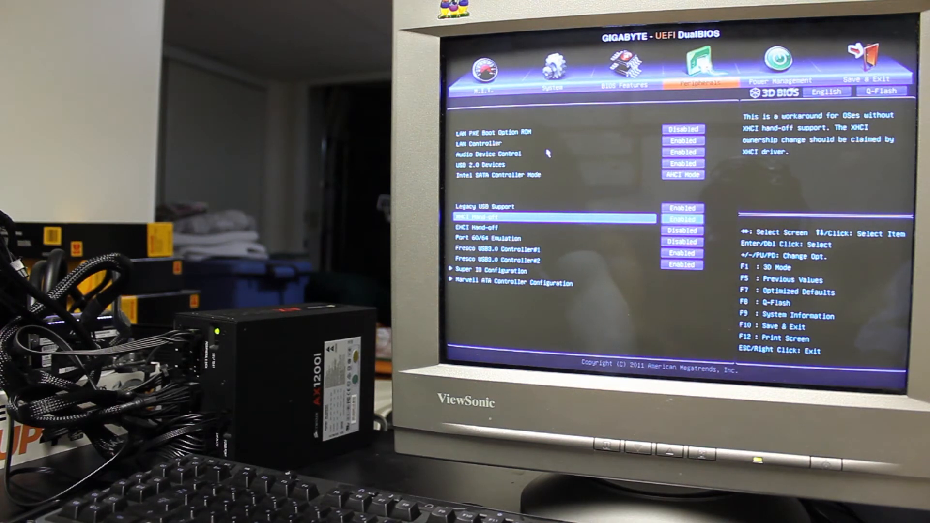
key("Down")
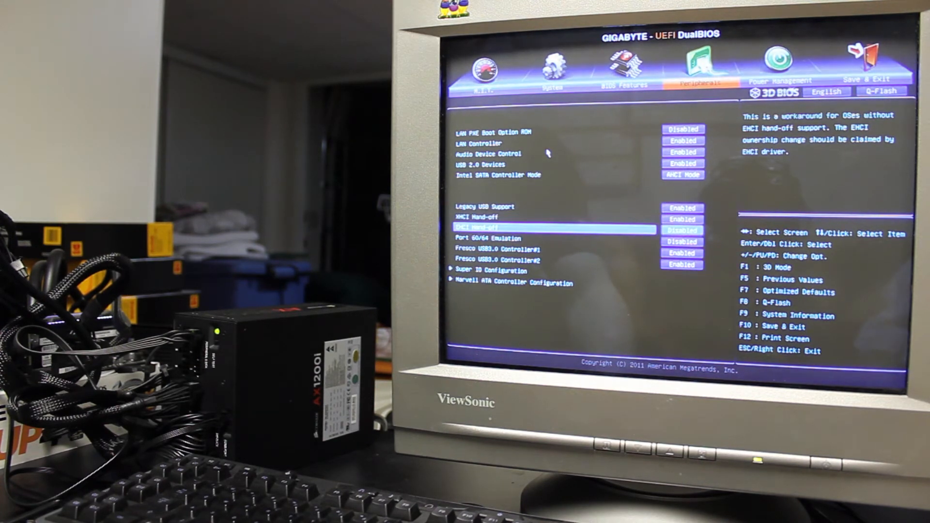
key("Down")
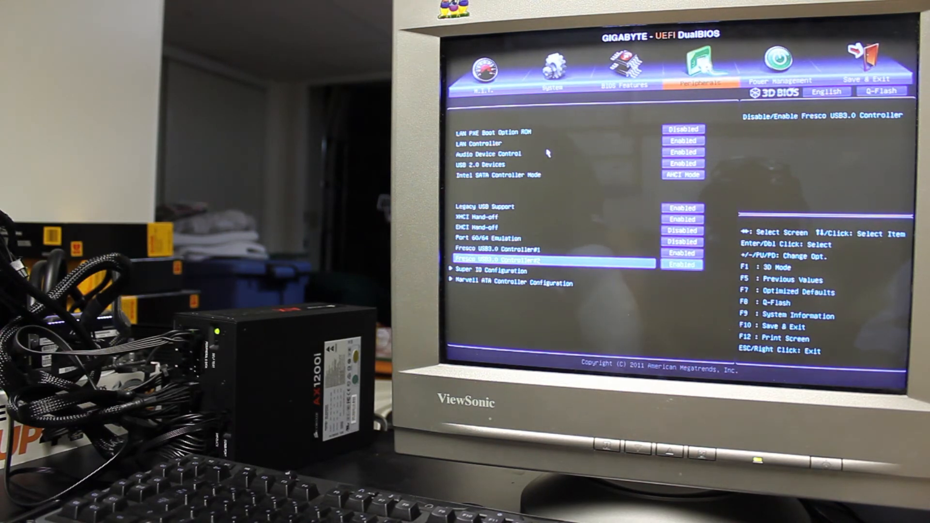
key("Down")
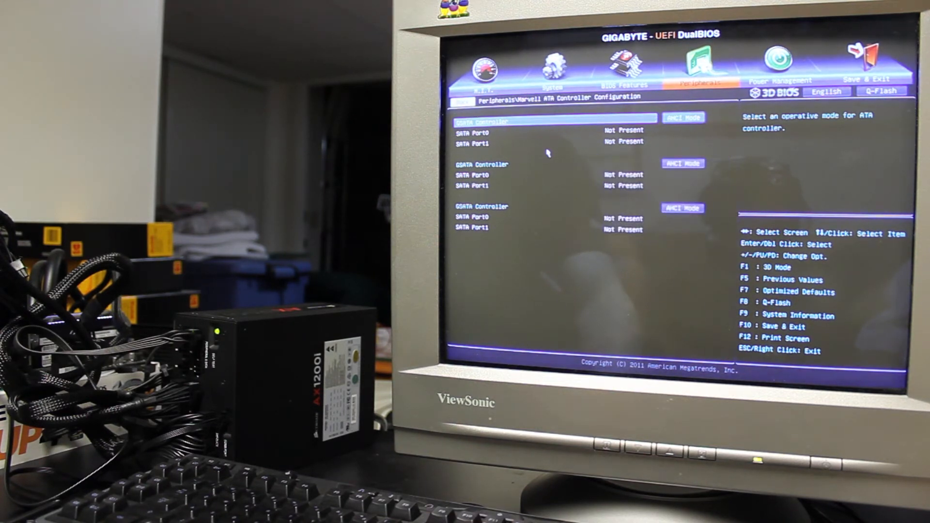
Step: Leave the Marvell controller page for the Power Management settings
key("down")
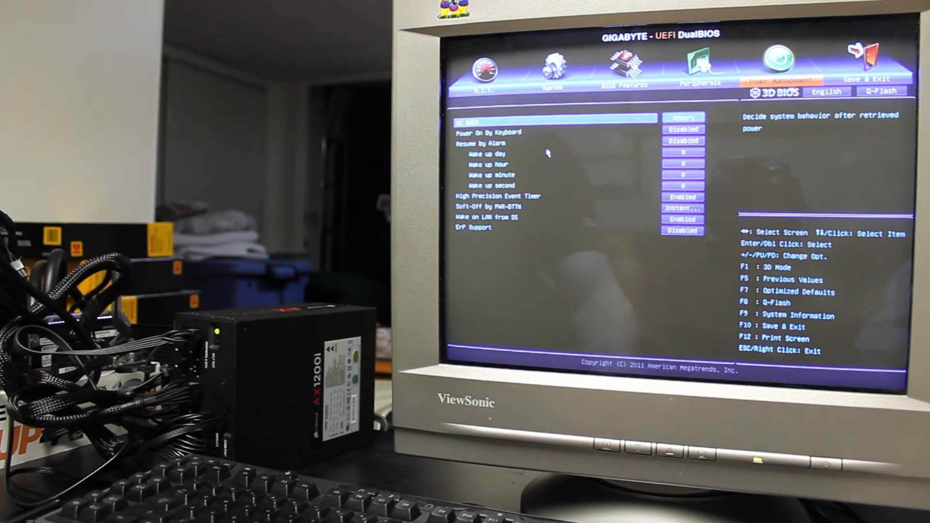
left_click(683, 118)
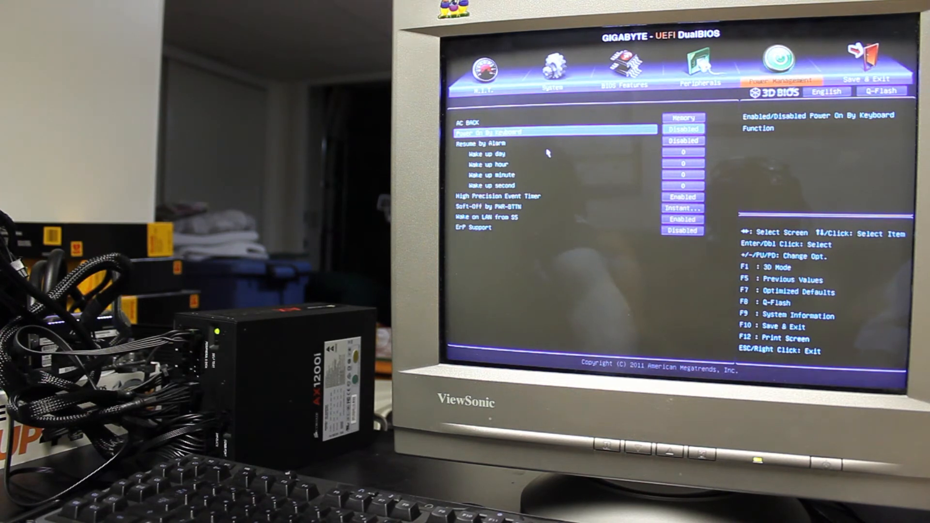
key("down")
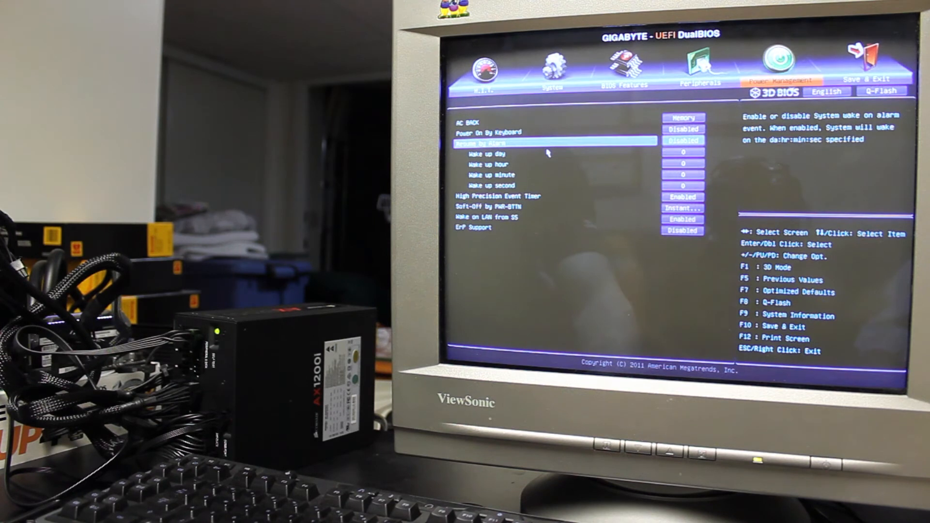
key("up")
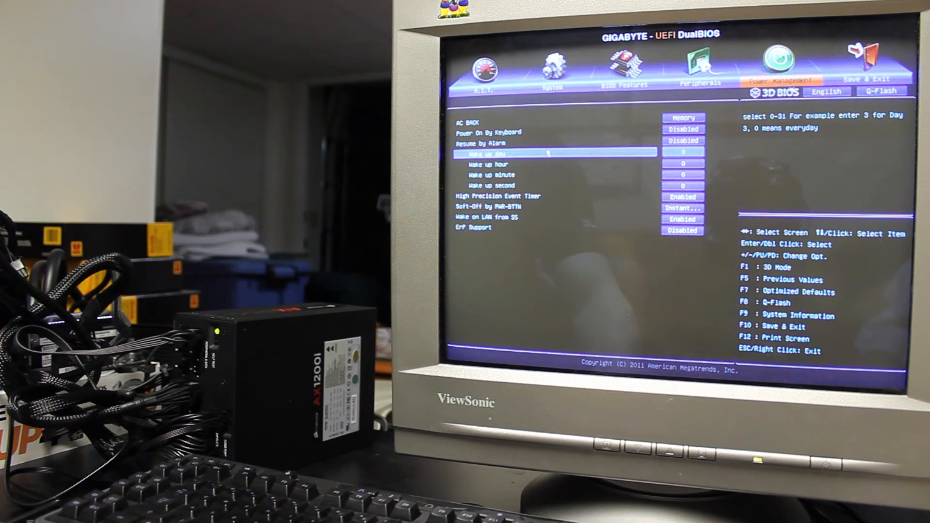
Step: Check High Precision Event Timer and Soft-Off by PWR-BTTN, then request Save & Exit with F10
left_click(870, 81)
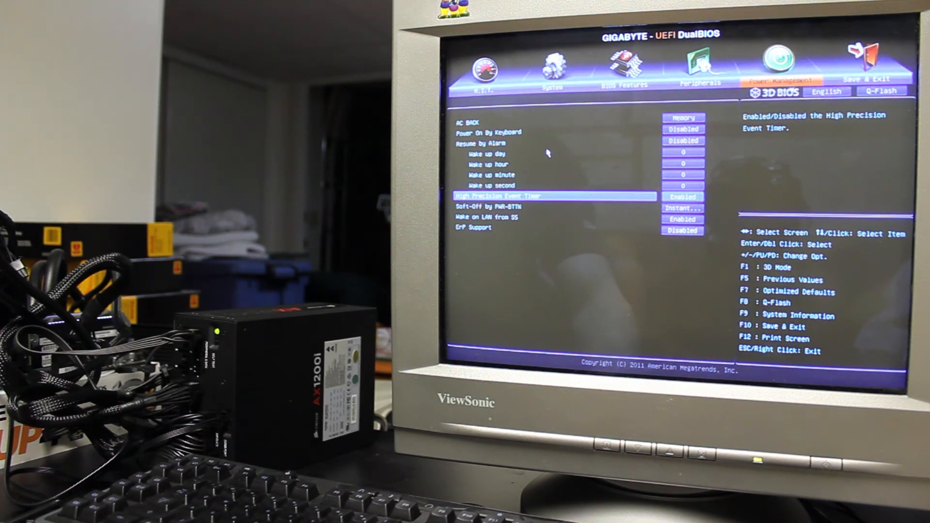
key("Down")
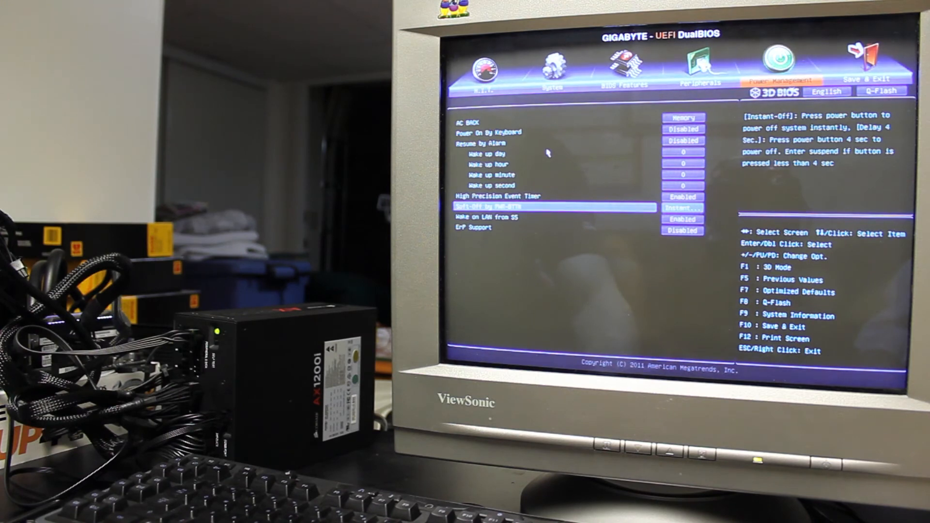
key("Down")
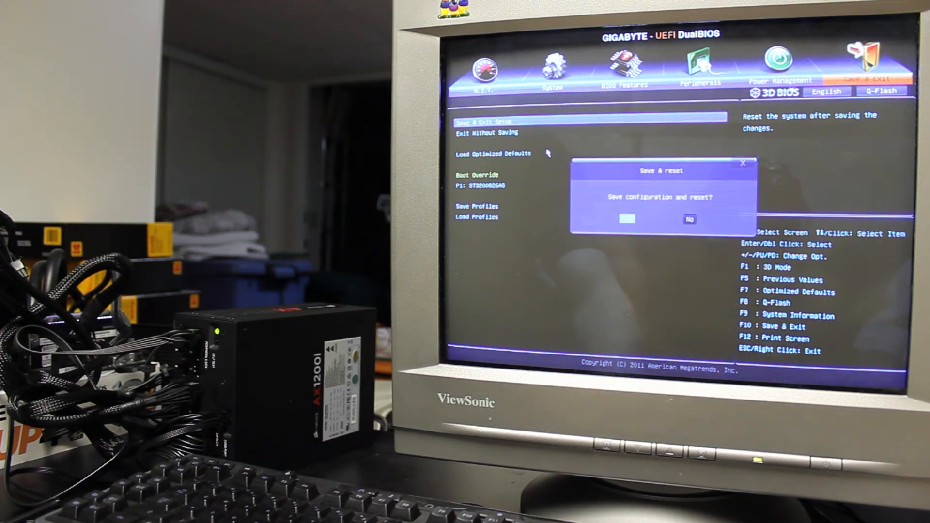
Step: Confirm Yes to save the configuration and reset into 3D BIOS mode
left_click(689, 220)
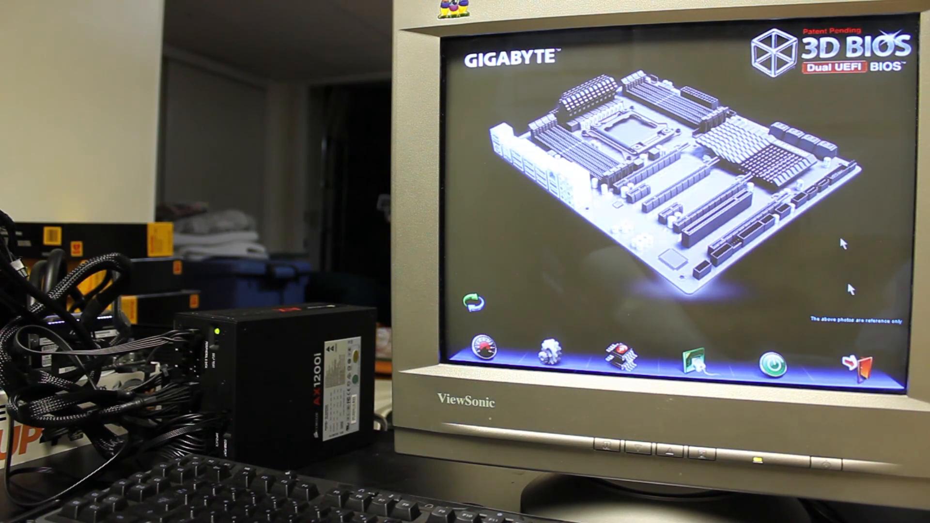
Step: Bring up the Exit Setup prompt via the Save & Exit door icon in 3D mode
left_click(855, 363)
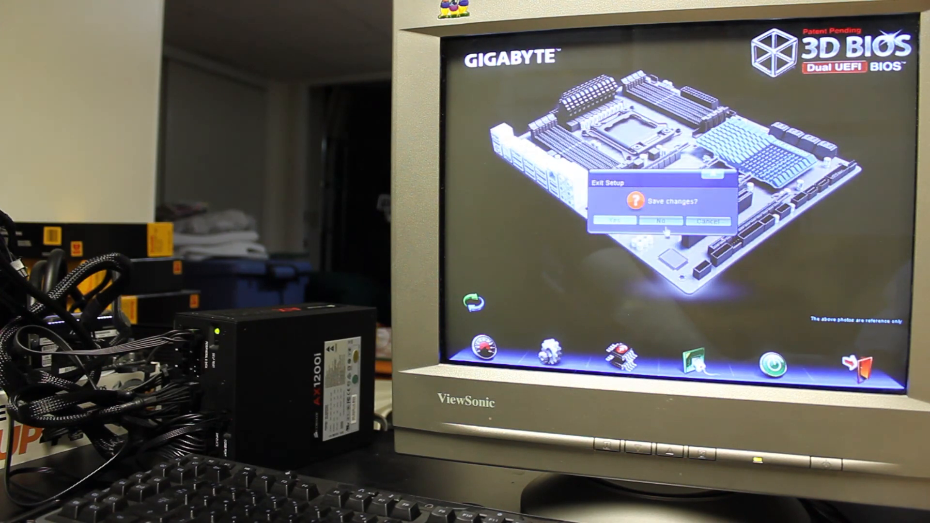